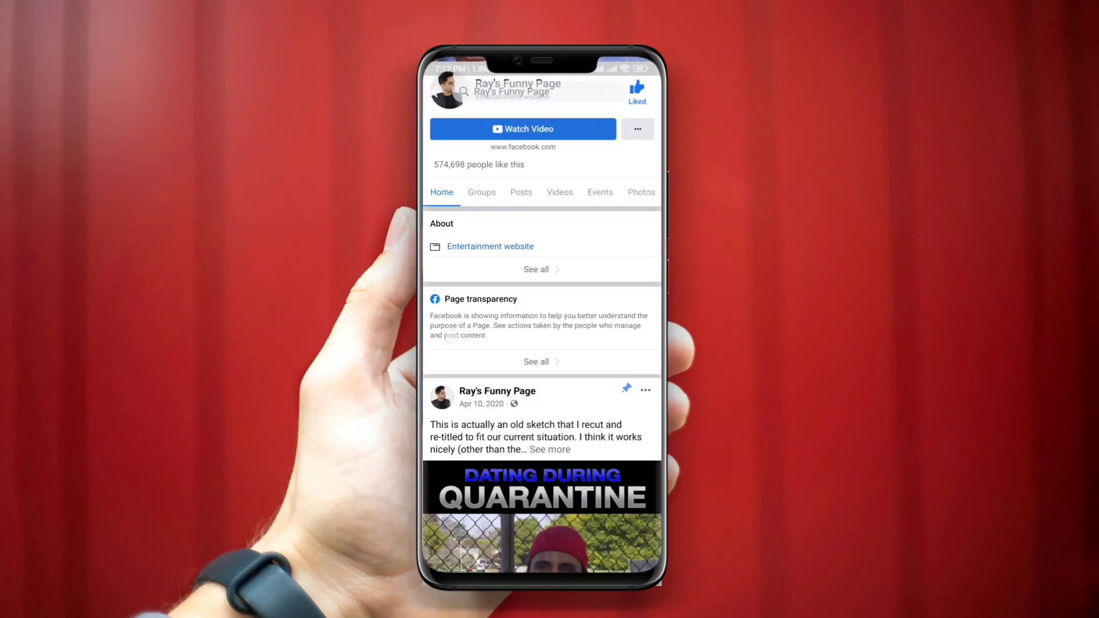
# Scroll down through the video posts on Ray's Funny Page, briefly scrolling back up.
pyautogui.scroll(-3)
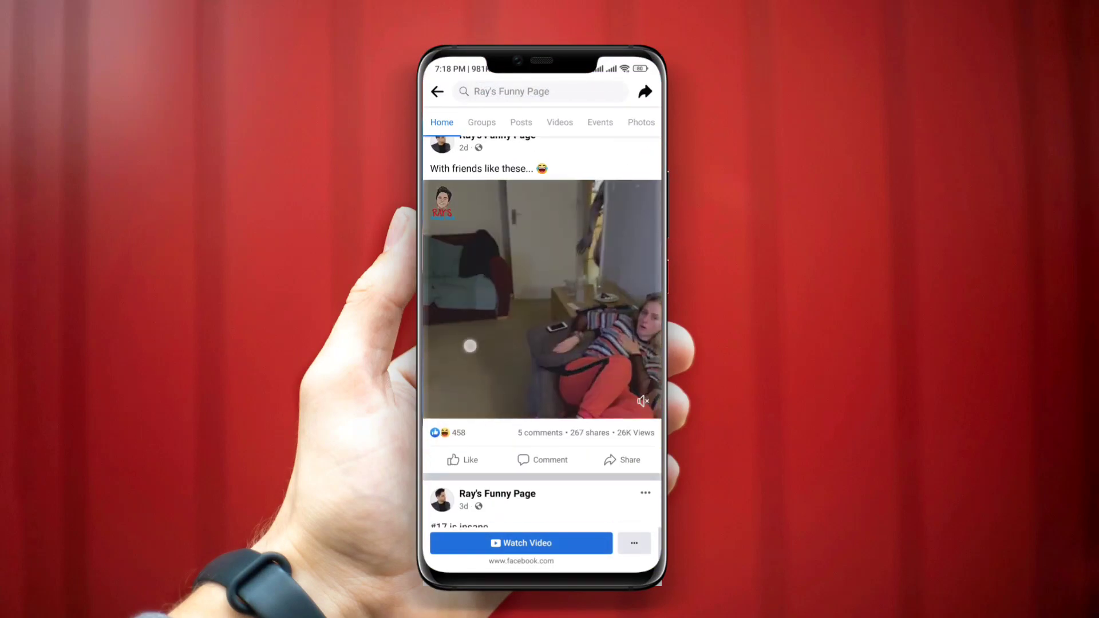
pyautogui.scroll(-3)
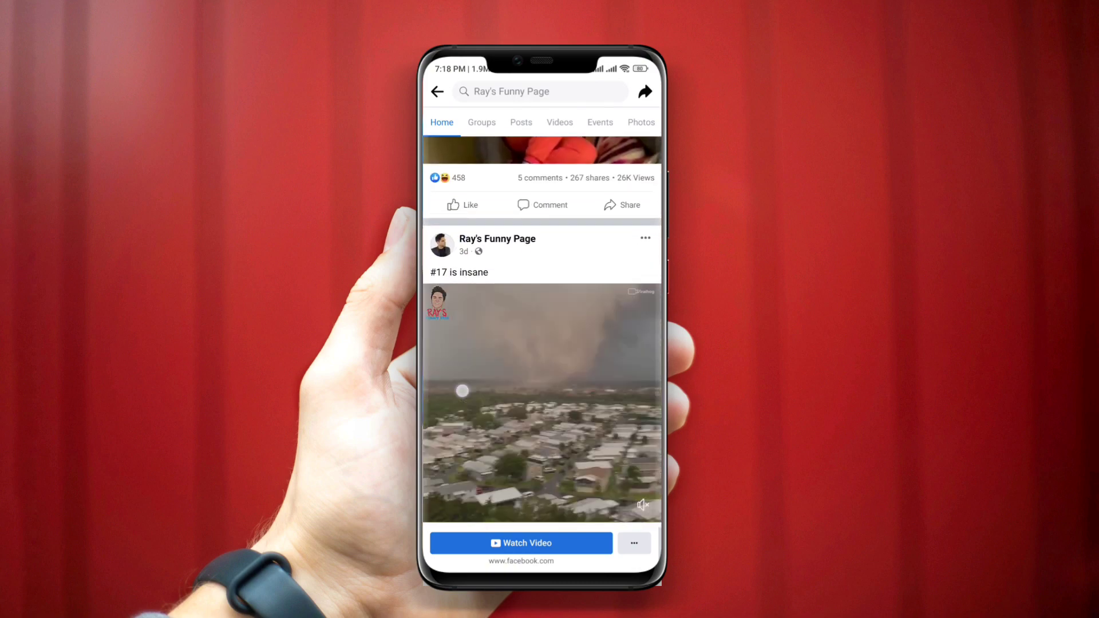
pyautogui.scroll(3)
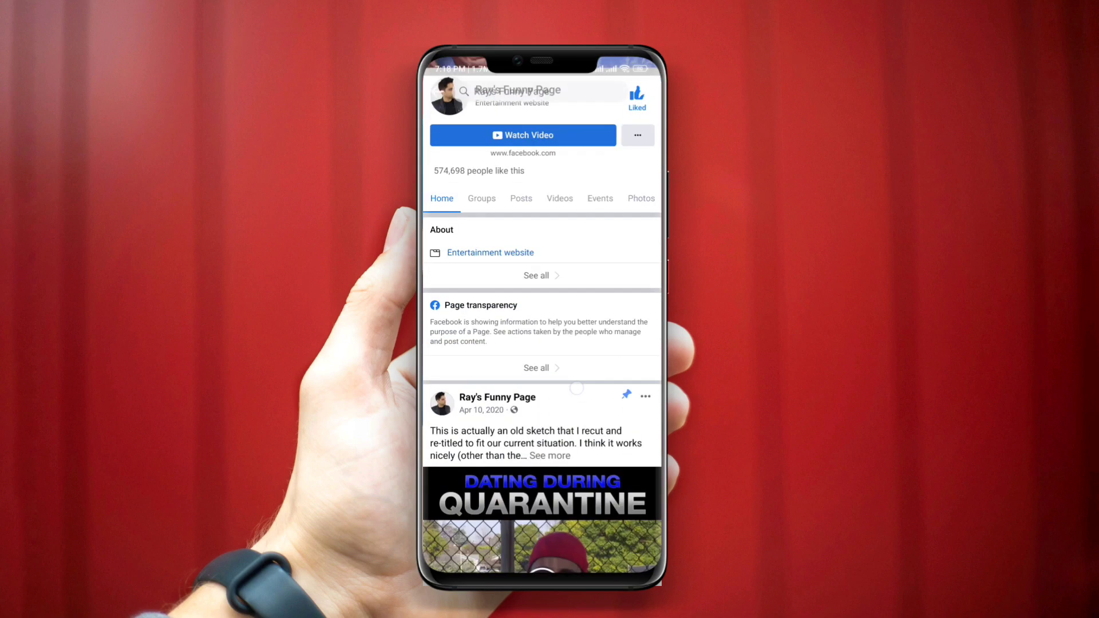
pyautogui.scroll(-3)
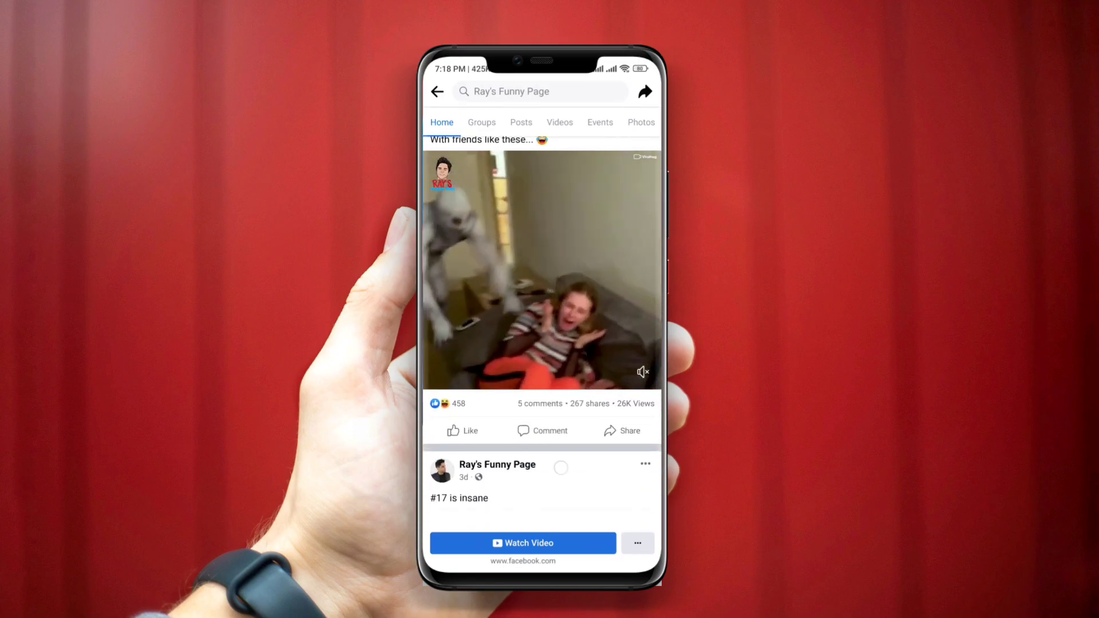
pyautogui.scroll(-3)
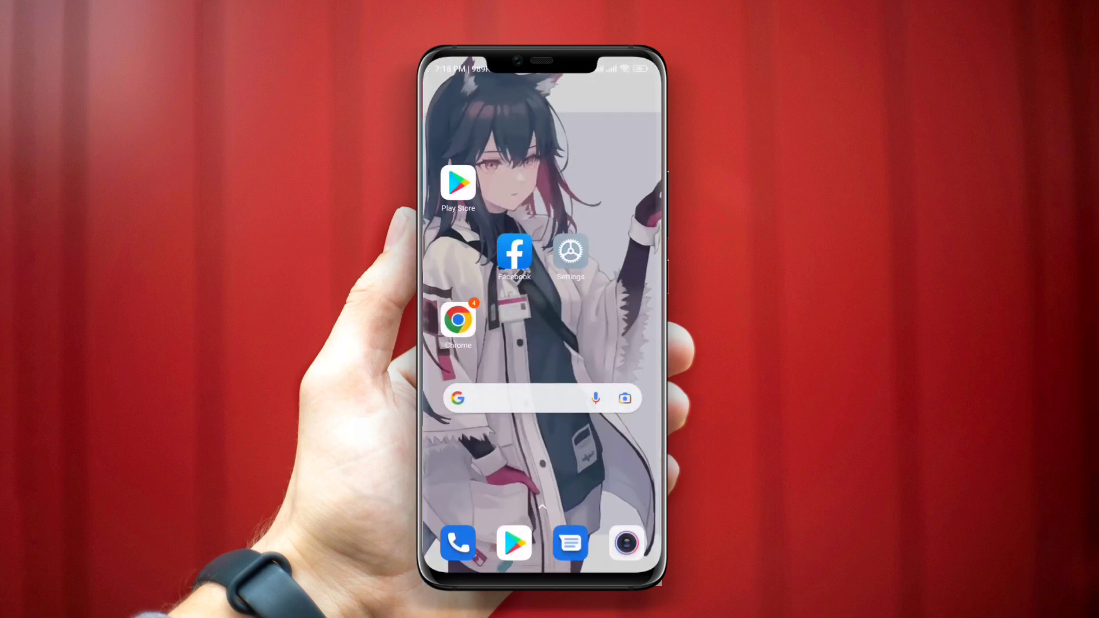
# Relaunch the Facebook app from the Android home screen.
pyautogui.click(514, 250)
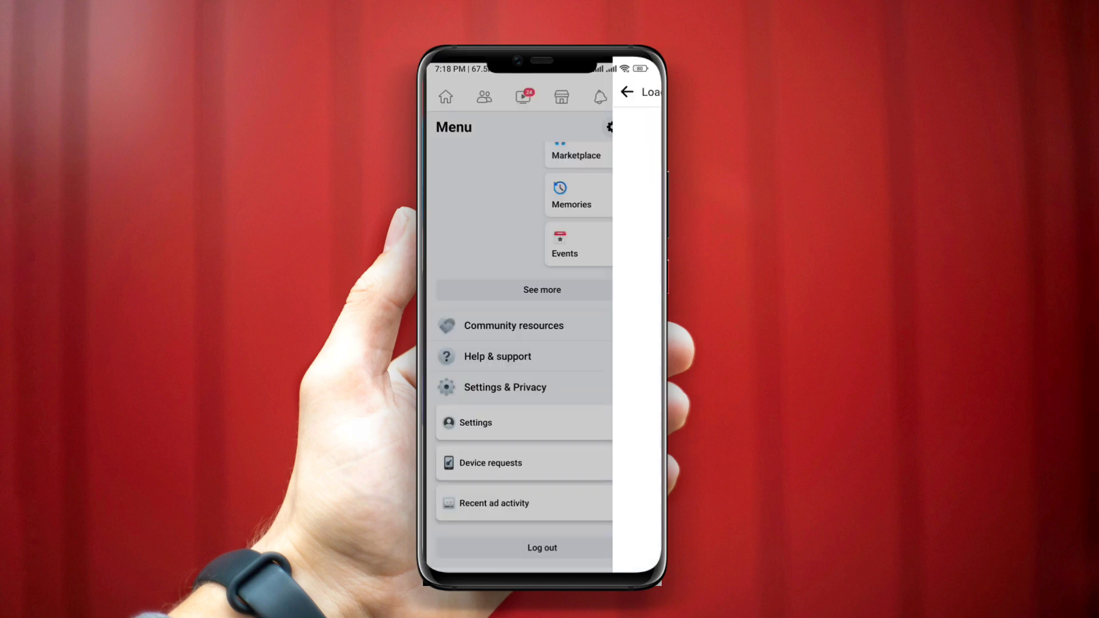
# Open the Settings & privacy page and scroll down to Your information.
pyautogui.click(504, 387)
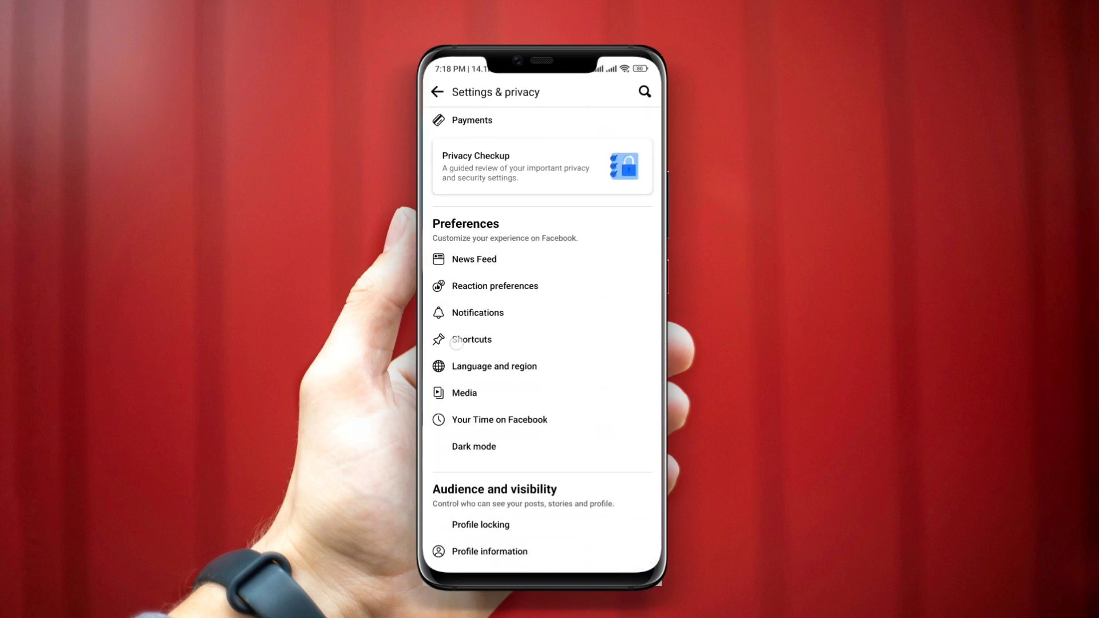
pyautogui.scroll(-3)
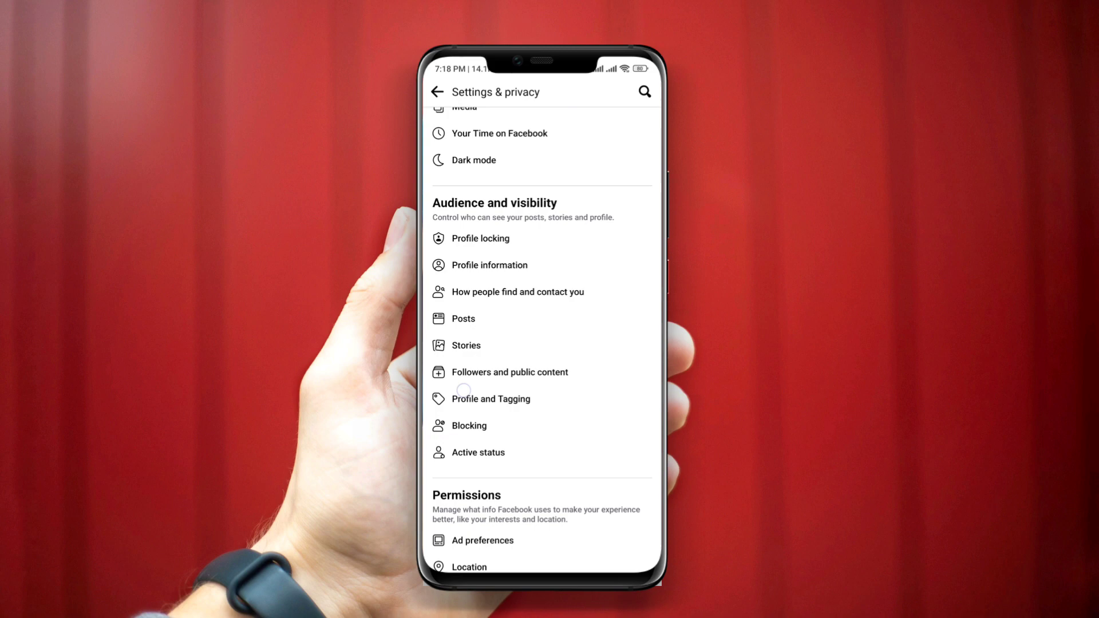
pyautogui.scroll(-3)
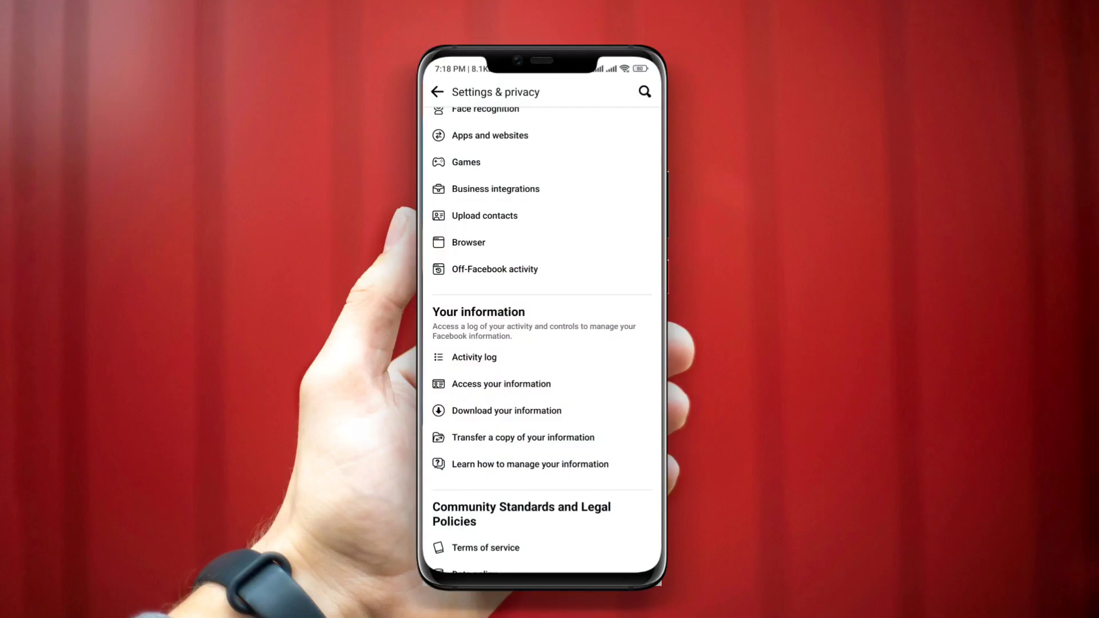
# Open Activity log, apply then clear the Page likes filter, and show a Ray's Funny Page entry's Delete option.
pyautogui.click(474, 357)
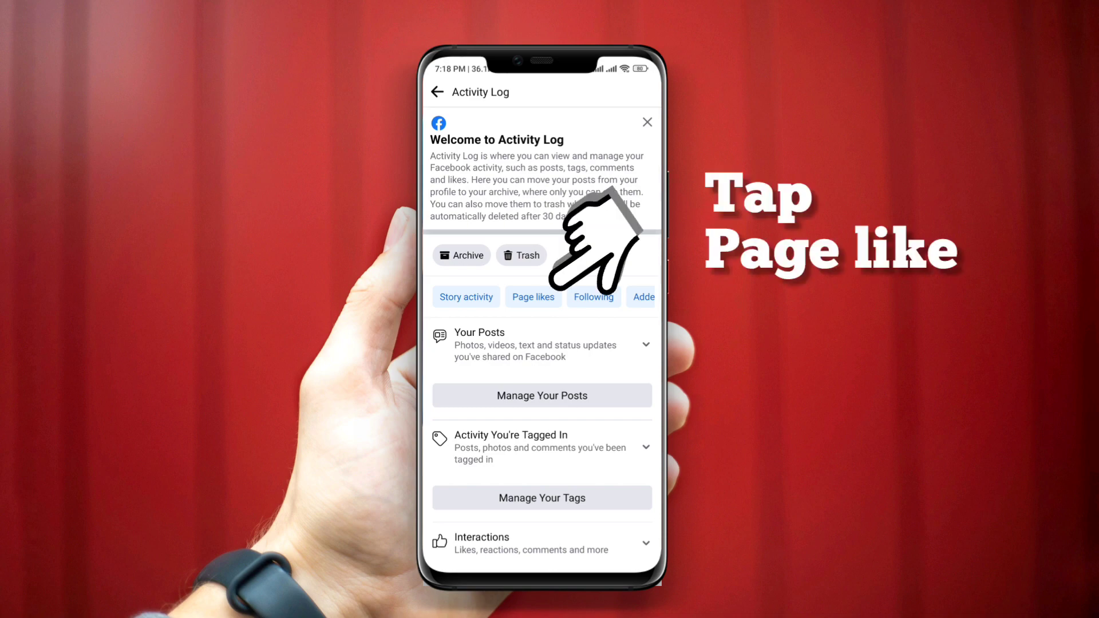
pyautogui.click(533, 297)
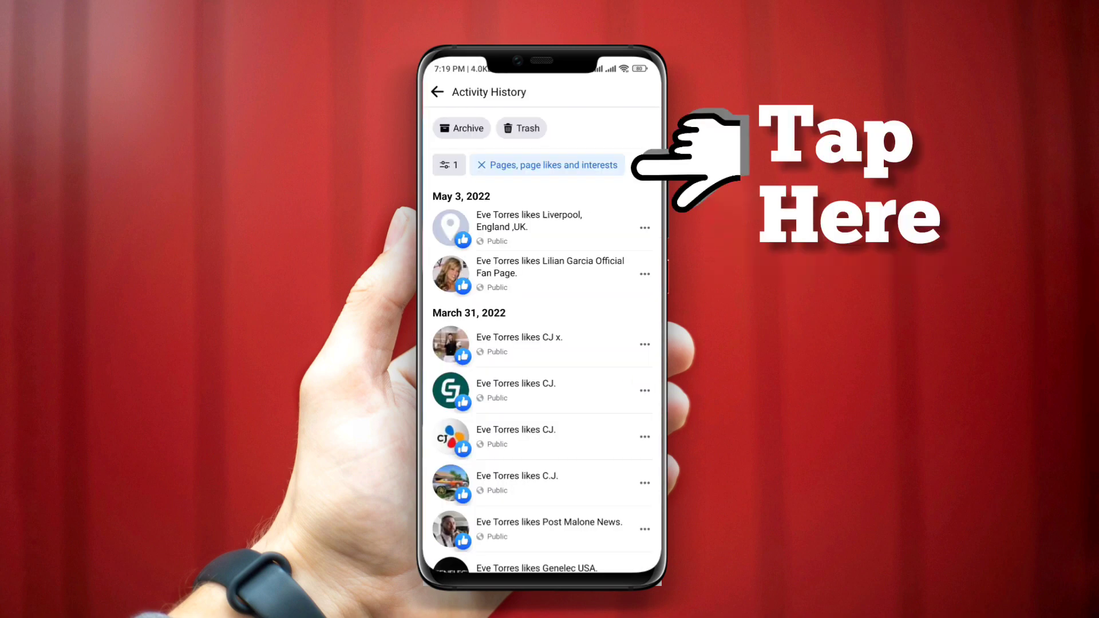
pyautogui.click(481, 165)
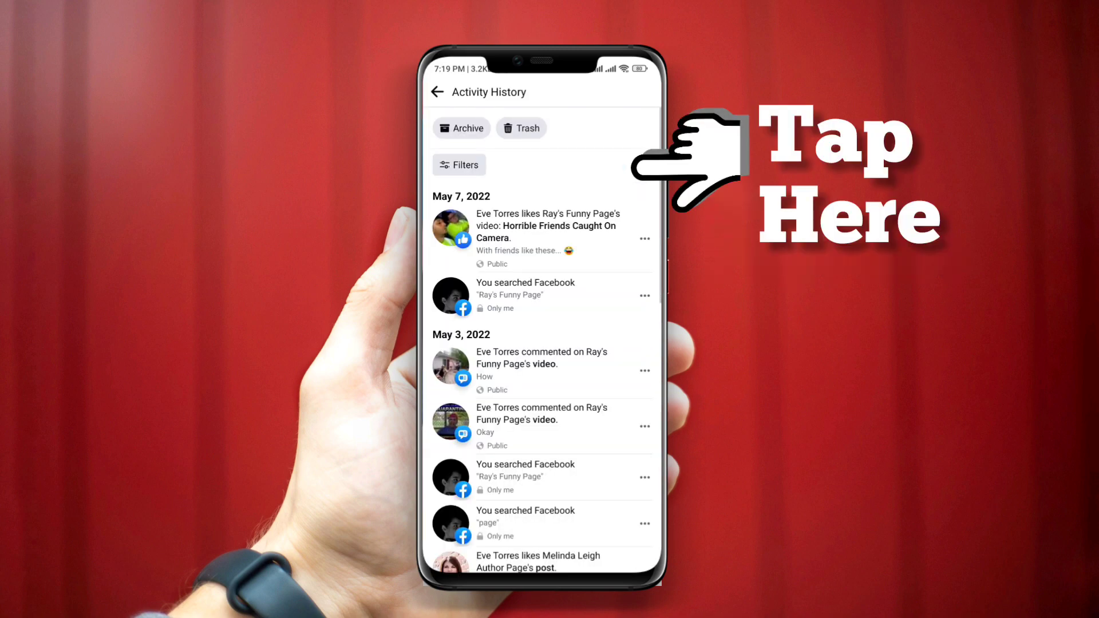
pyautogui.click(642, 444)
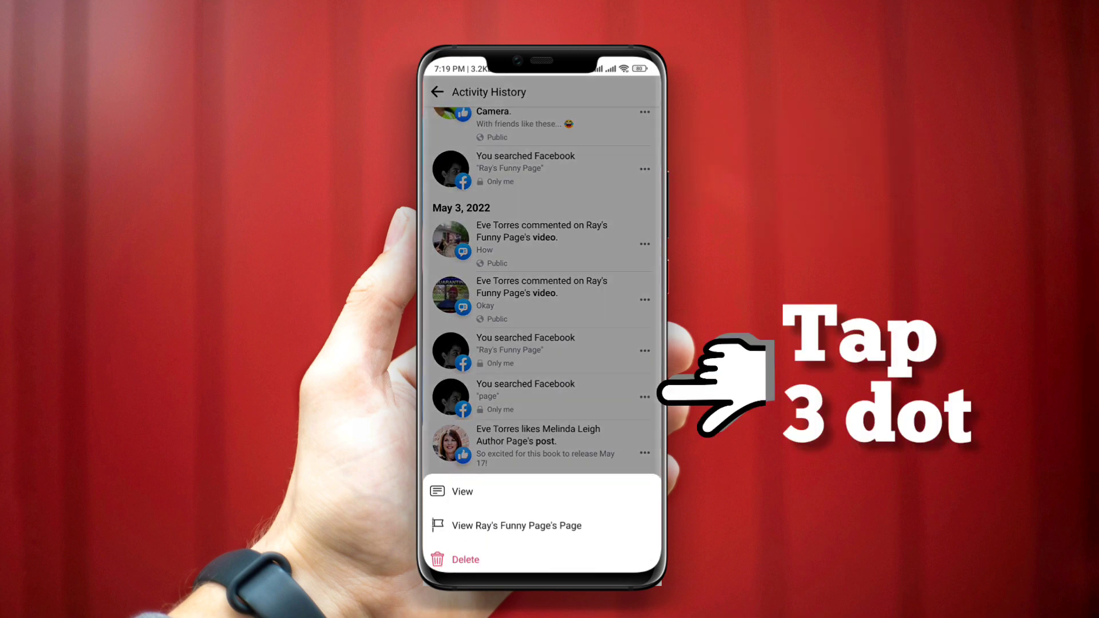